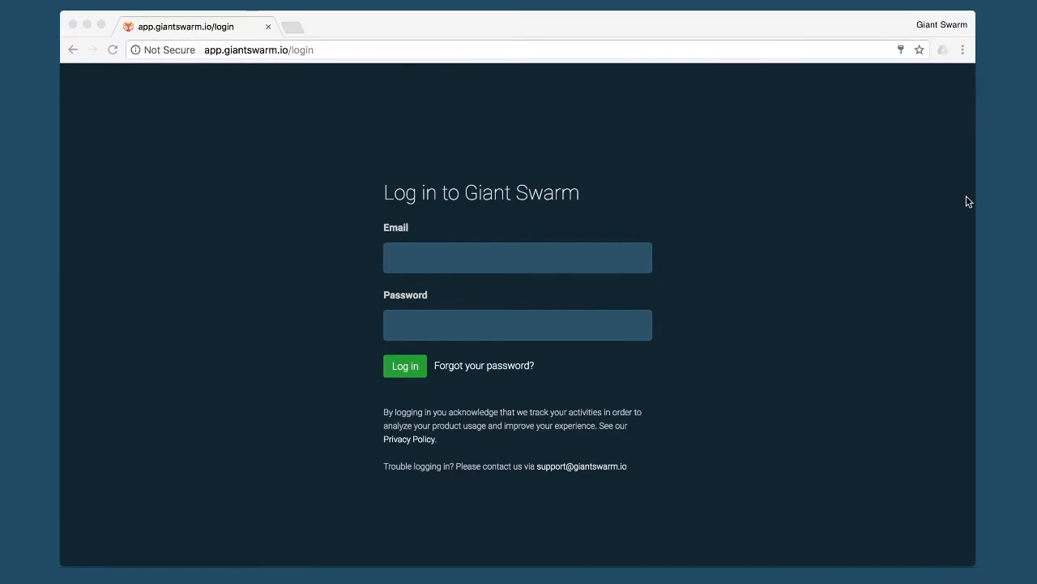
# Step: Log in with the developer email and password to reach the empty cluster overview
pyautogui.write('developer@exampl')
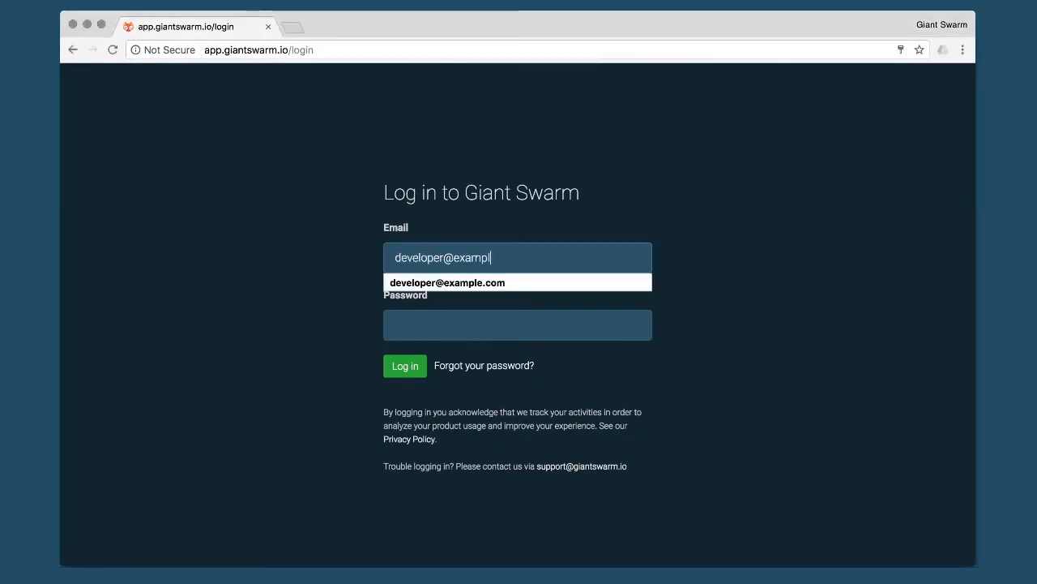
pyautogui.write('•••')
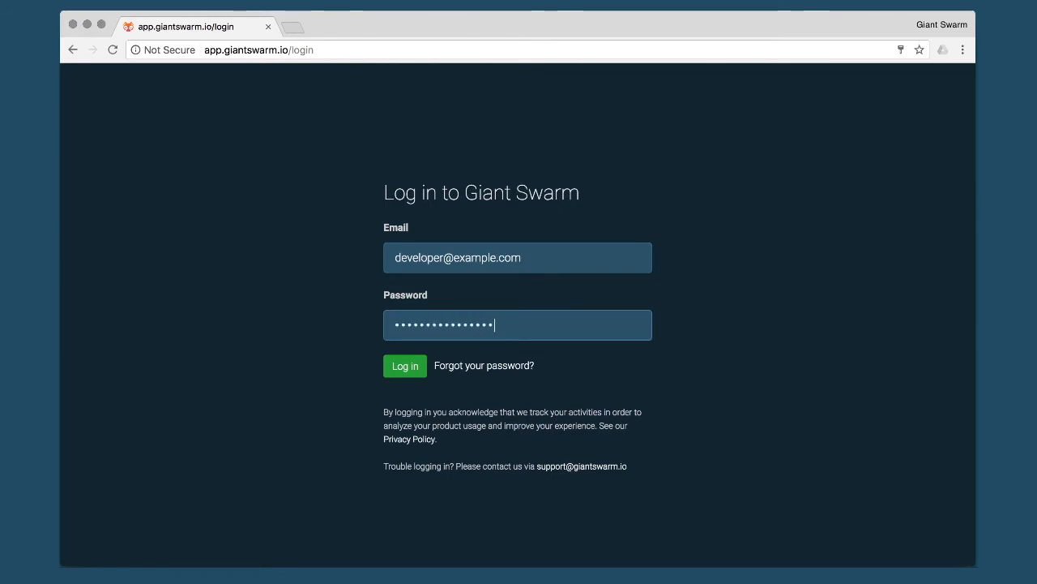
pyautogui.click(405, 367)
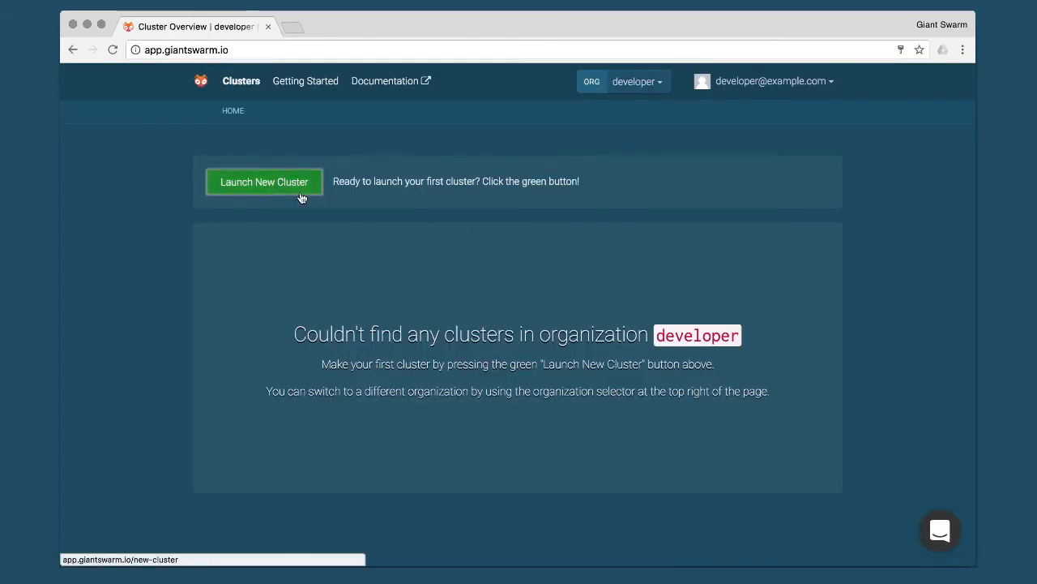
# Step: Launch 'My first cluster' with six worker nodes under the developer organization
pyautogui.click(262, 182)
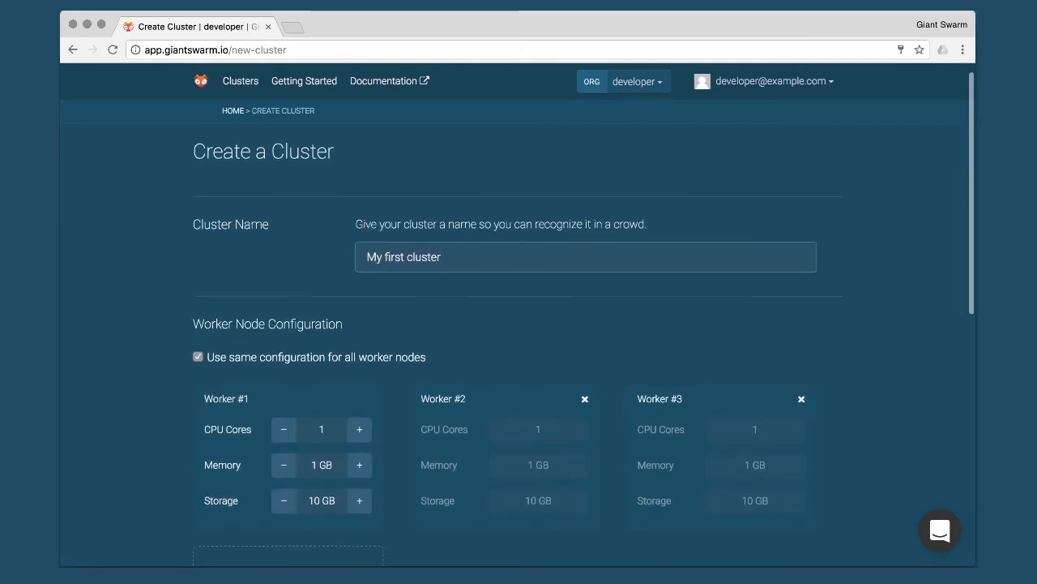
pyautogui.scroll(-3)
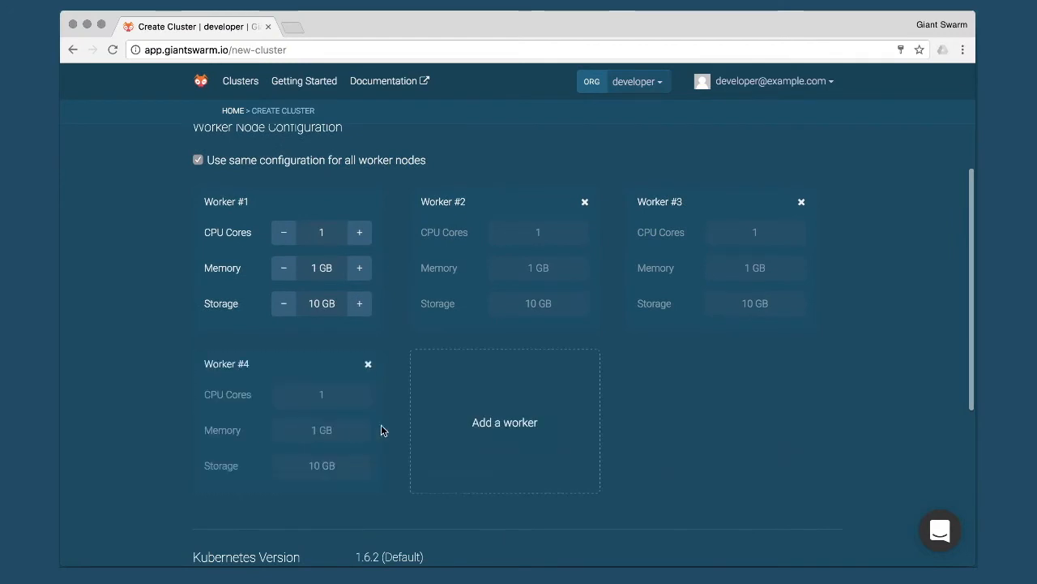
pyautogui.click(504, 421)
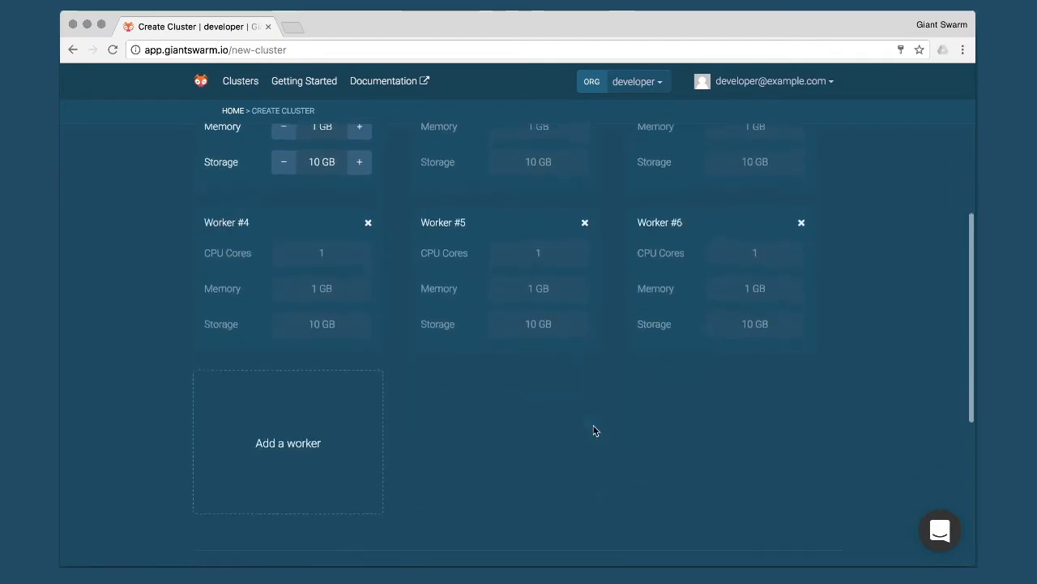
pyautogui.scroll(-3)
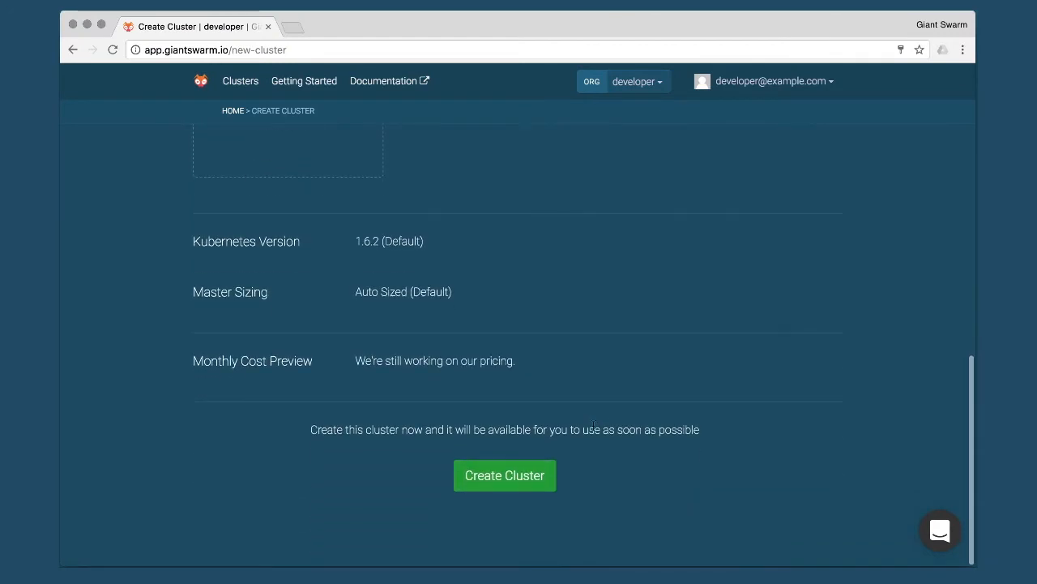
pyautogui.click(504, 475)
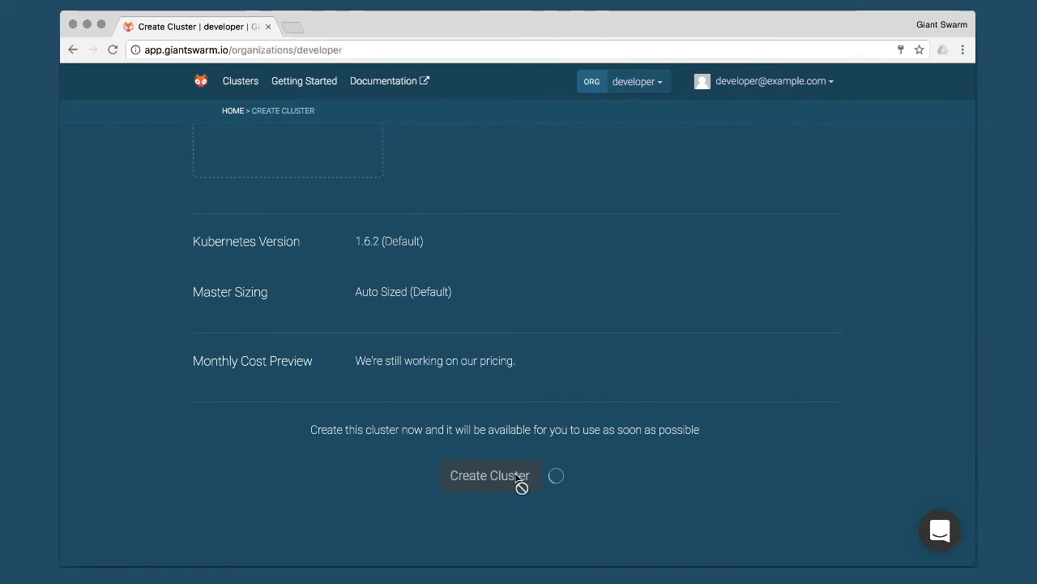
pyautogui.click(489, 475)
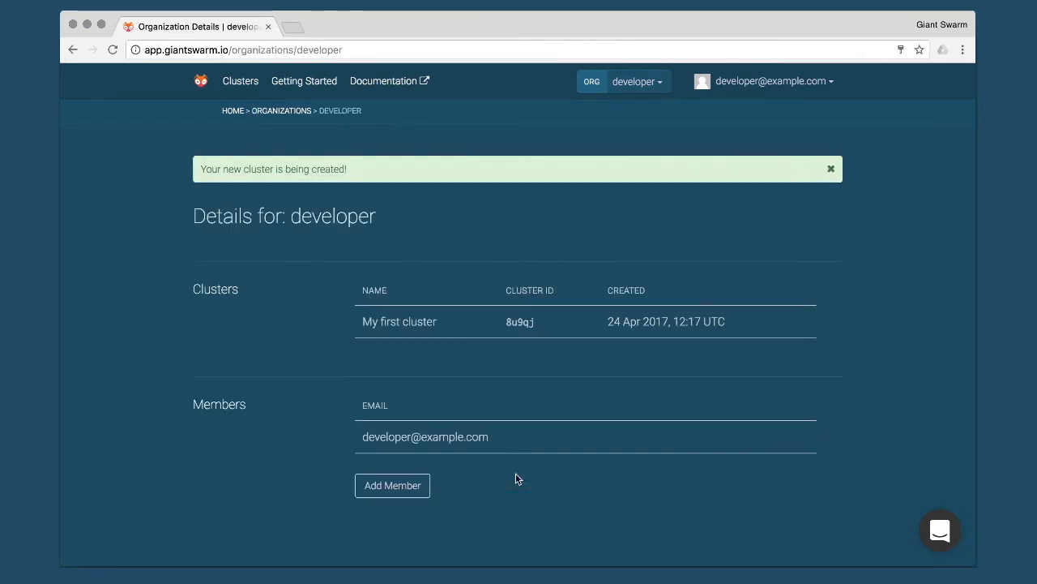
# Step: Create a key pair for My first cluster with the default one-year expiry
pyautogui.click(829, 169)
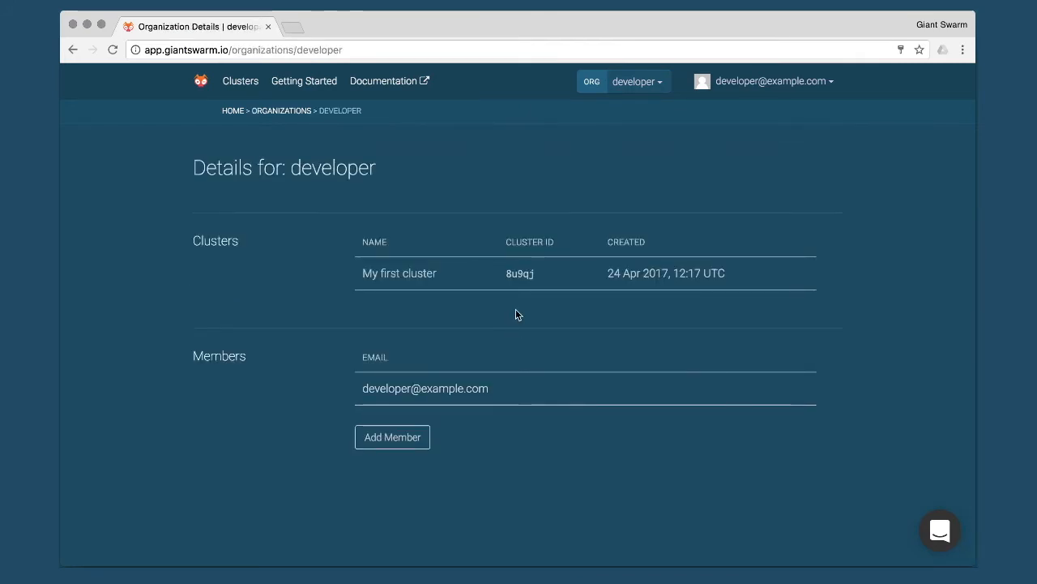
pyautogui.click(399, 272)
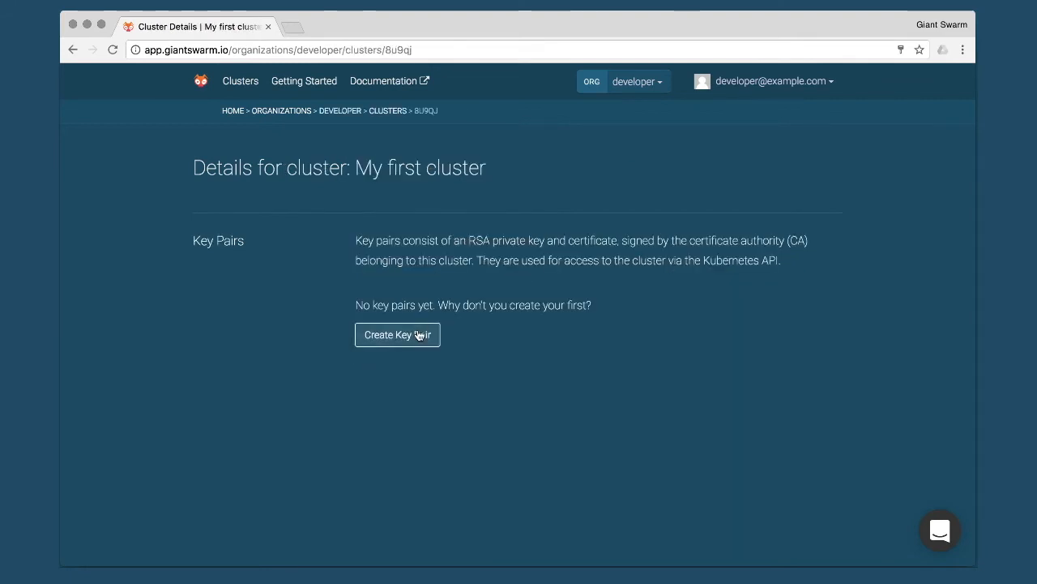
pyautogui.click(397, 334)
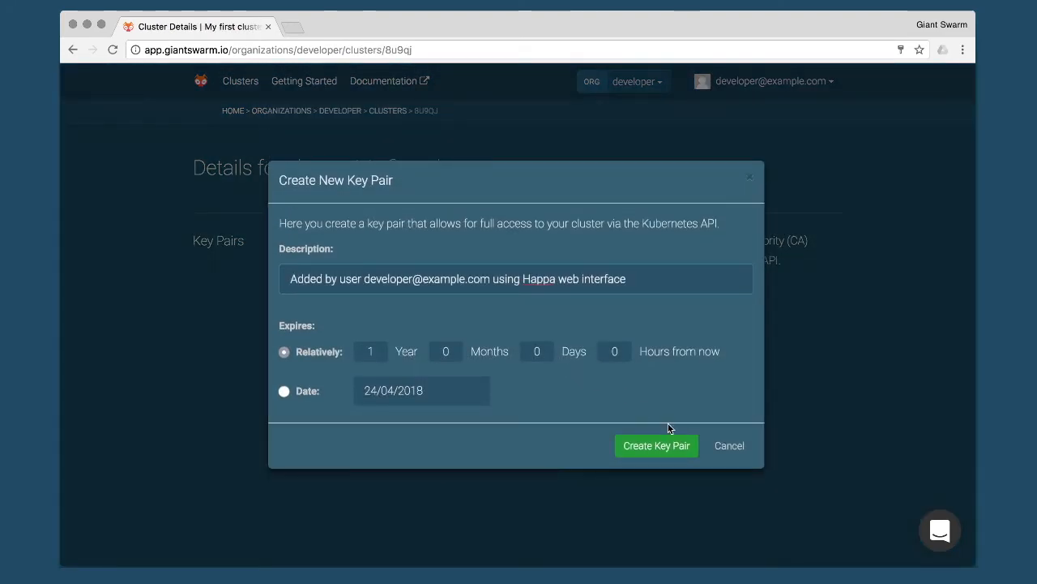
pyautogui.click(656, 446)
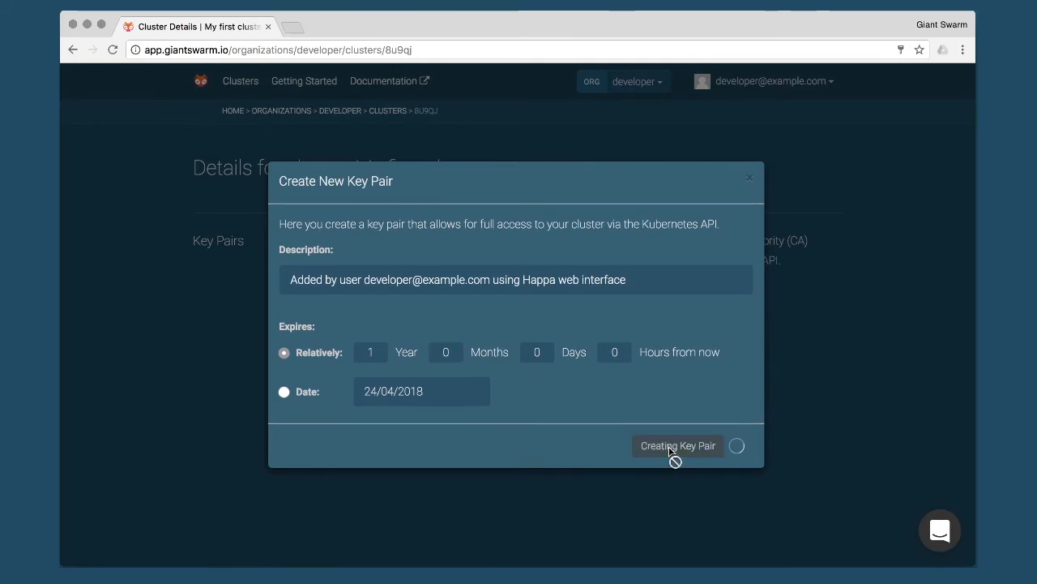
pyautogui.click(677, 444)
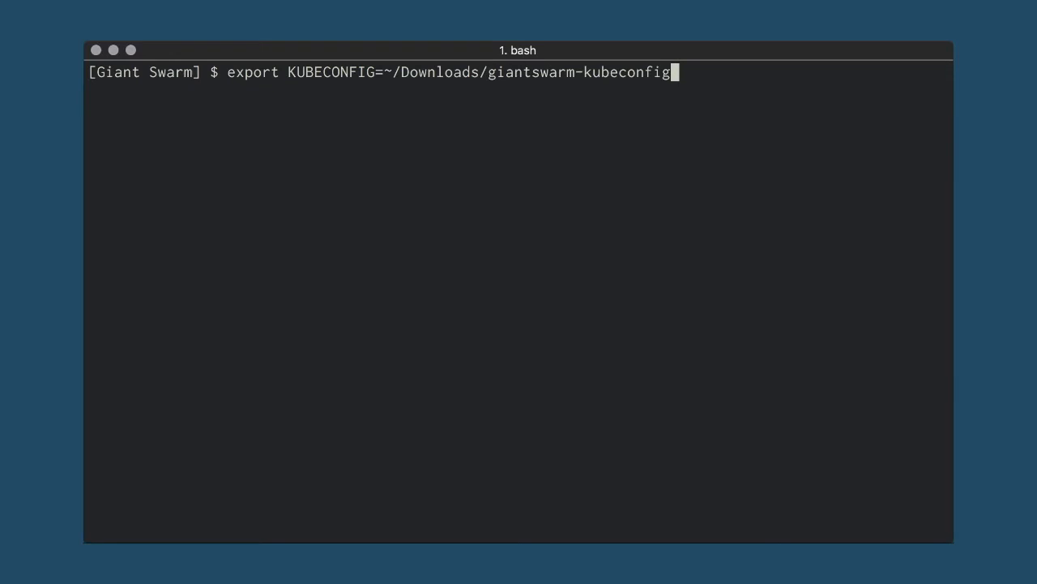
# Step: Run kubectl get namespaces against the cluster and start kubectl proxy in the background
pyautogui.write('k')
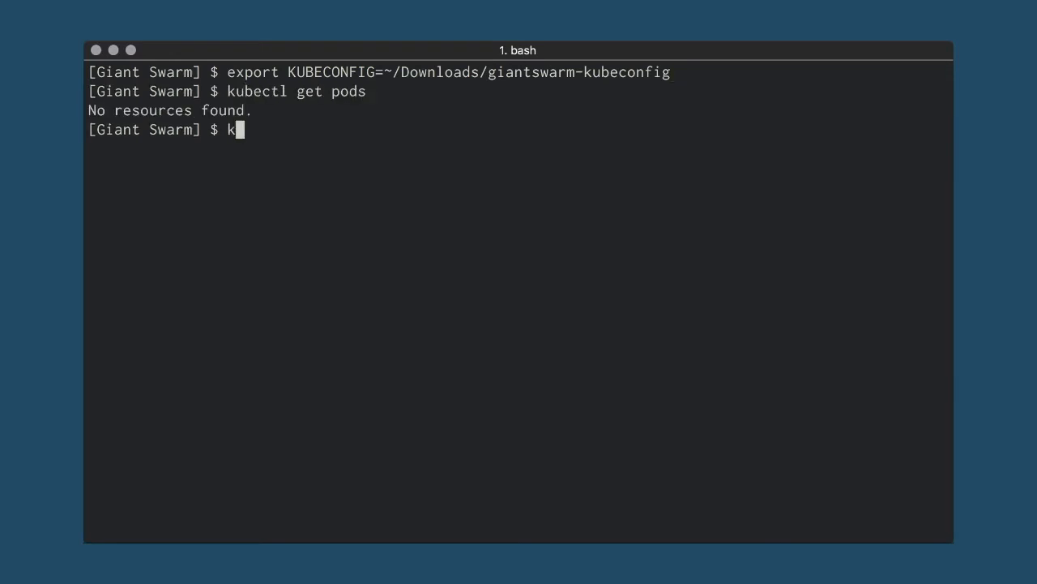
pyautogui.write('ubectl get namespaces')
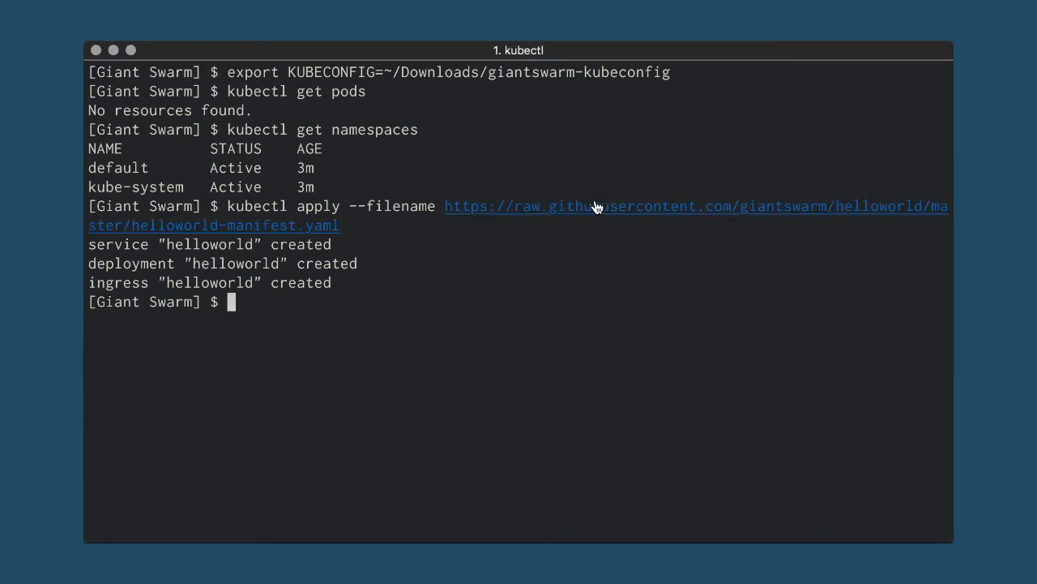
pyautogui.write('kubectl proxy &')
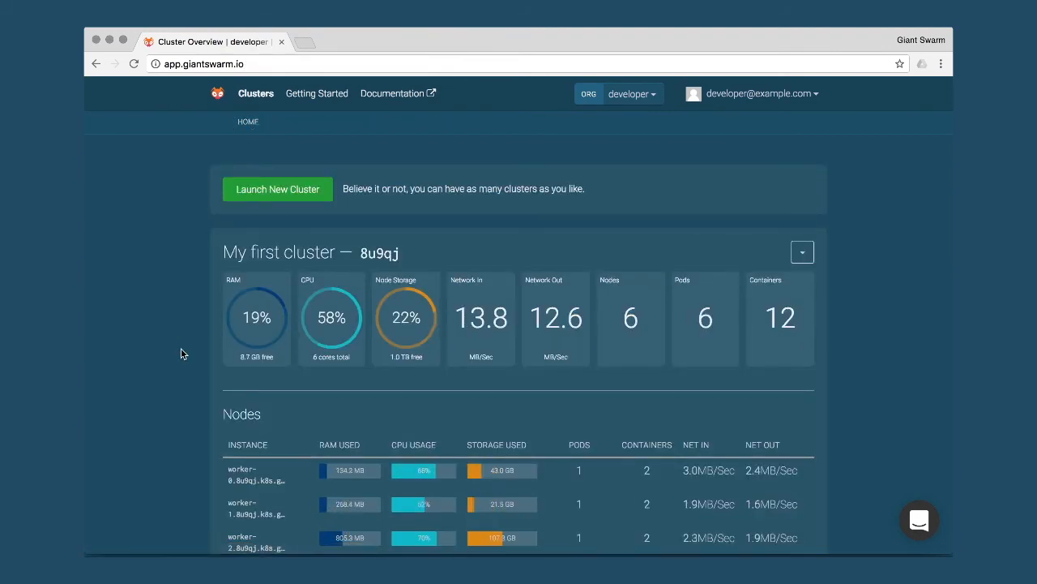
# Step: View the cluster dashboard showing 6 nodes, 6 pods, 12 containers, then reveal the account options
pyautogui.scroll(-3)
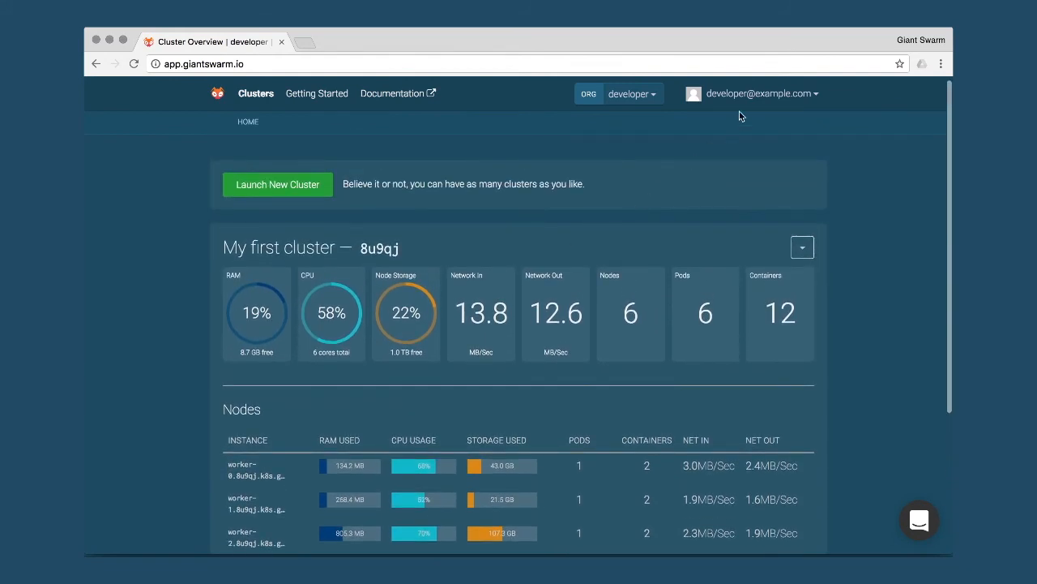
pyautogui.click(759, 92)
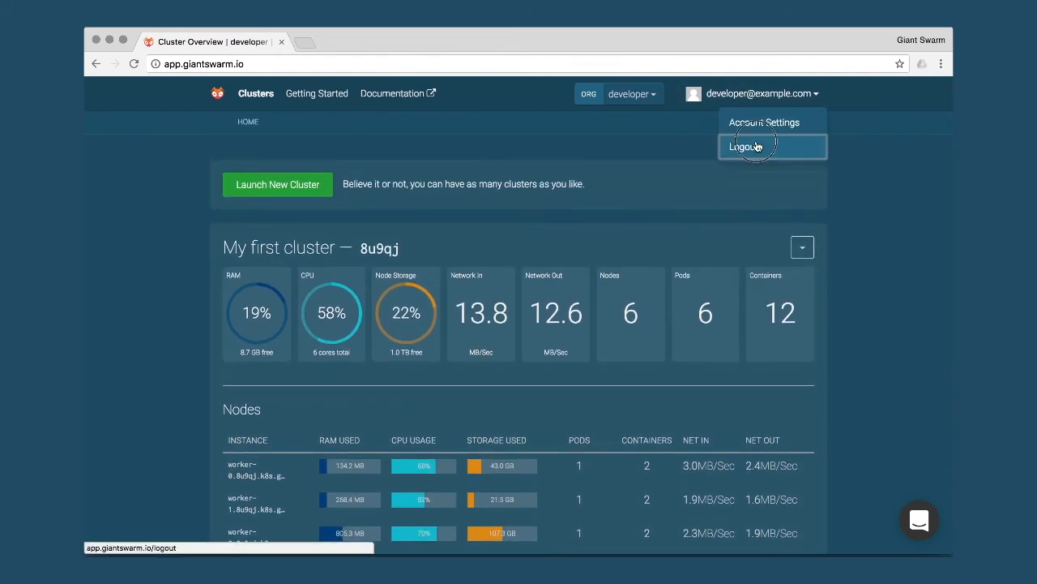